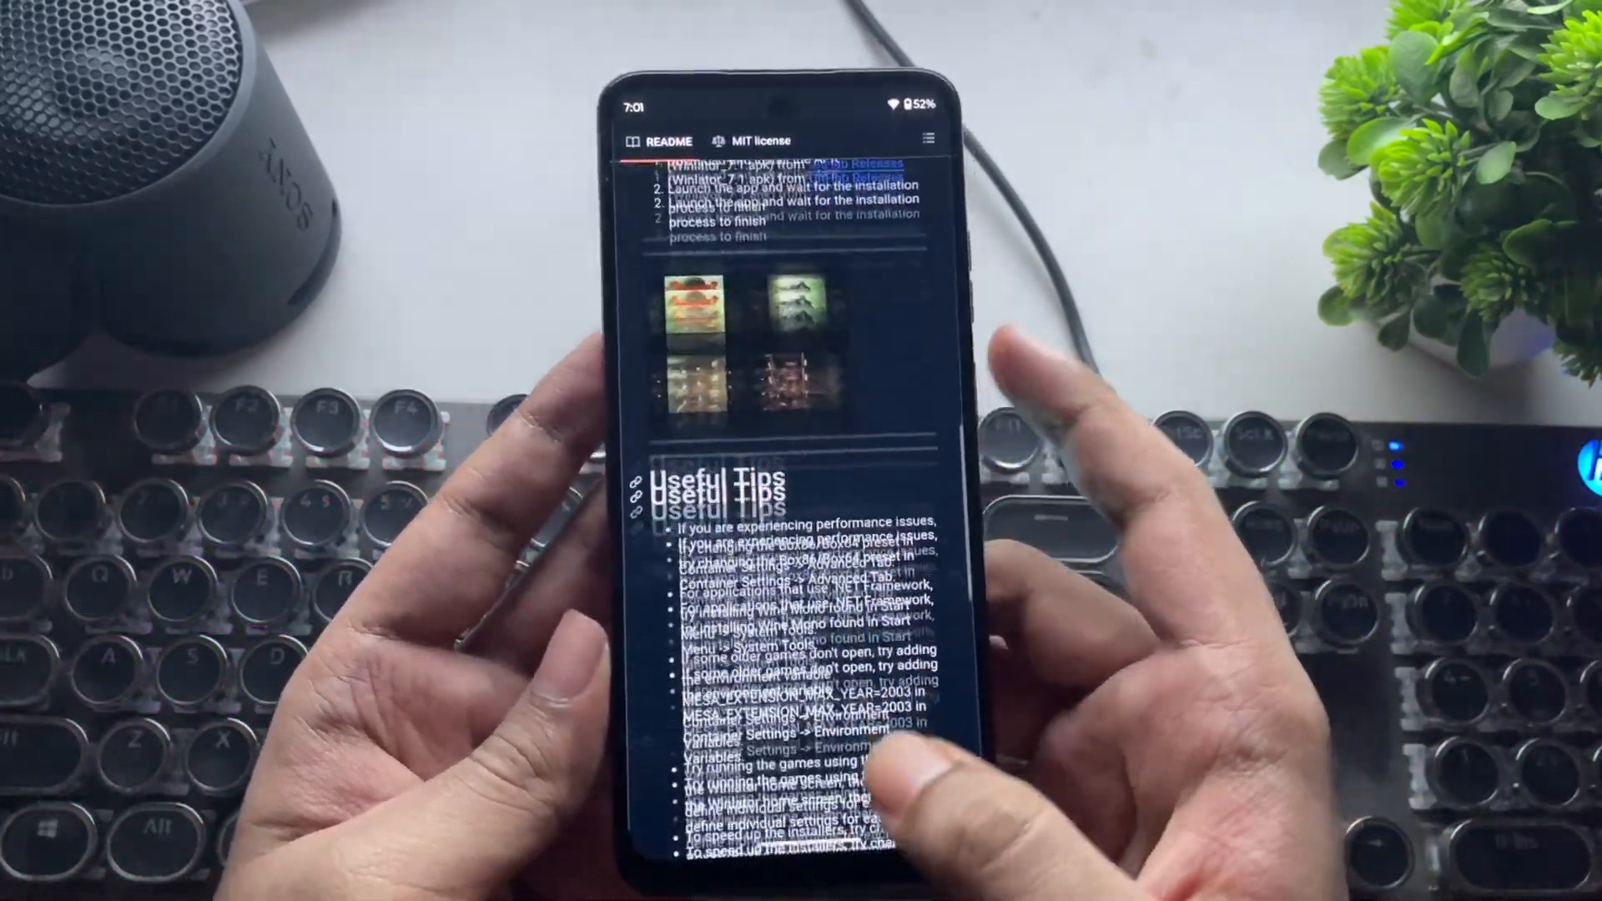
- Scroll the Winlator README down to the Useful Tips section
scroll(down, 3)
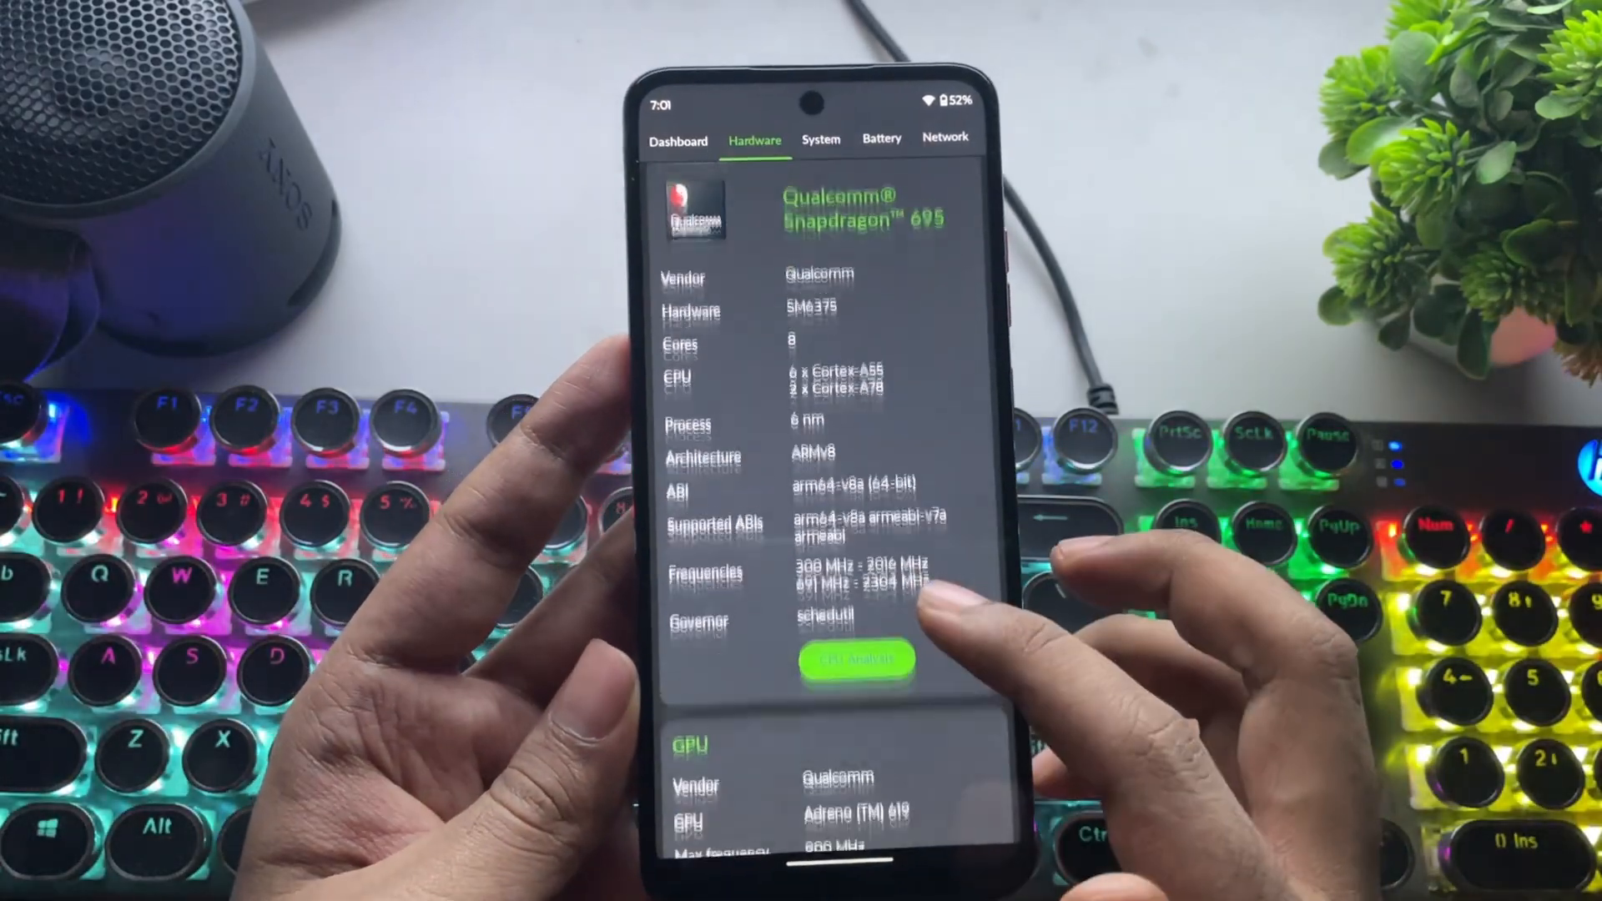
- Scroll through the Snapdragon 695 and Adreno 619 hardware details
scroll(up, 3)
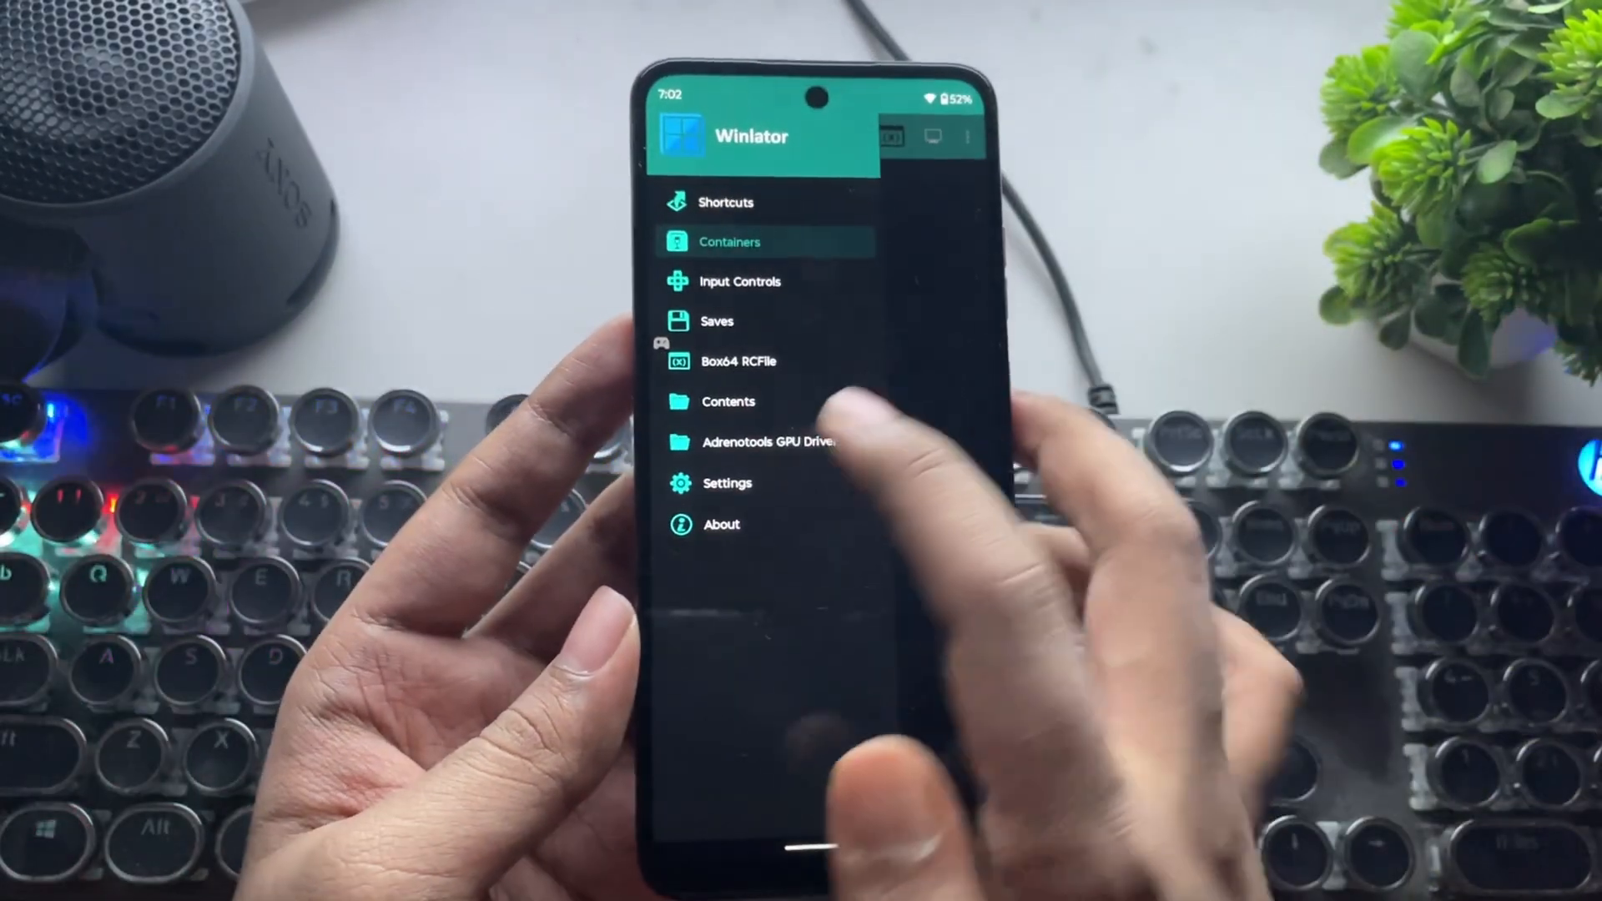
- Go to the Containers list to add a new container
click(728, 483)
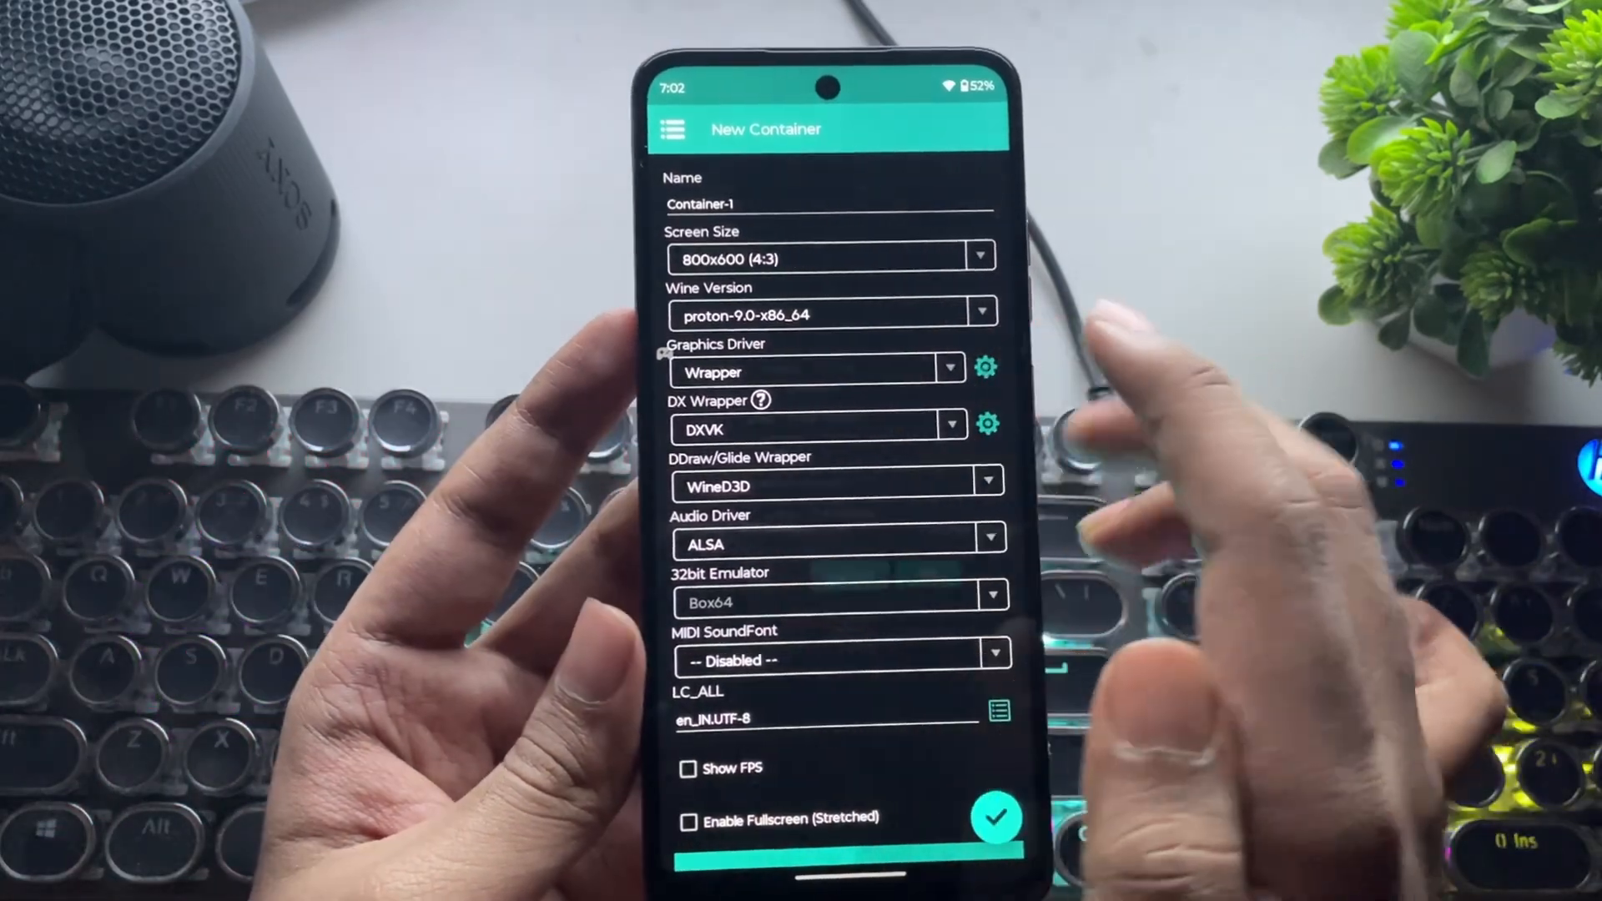
- Set the container's graphics driver to Turnip 25.1.0
click(983, 367)
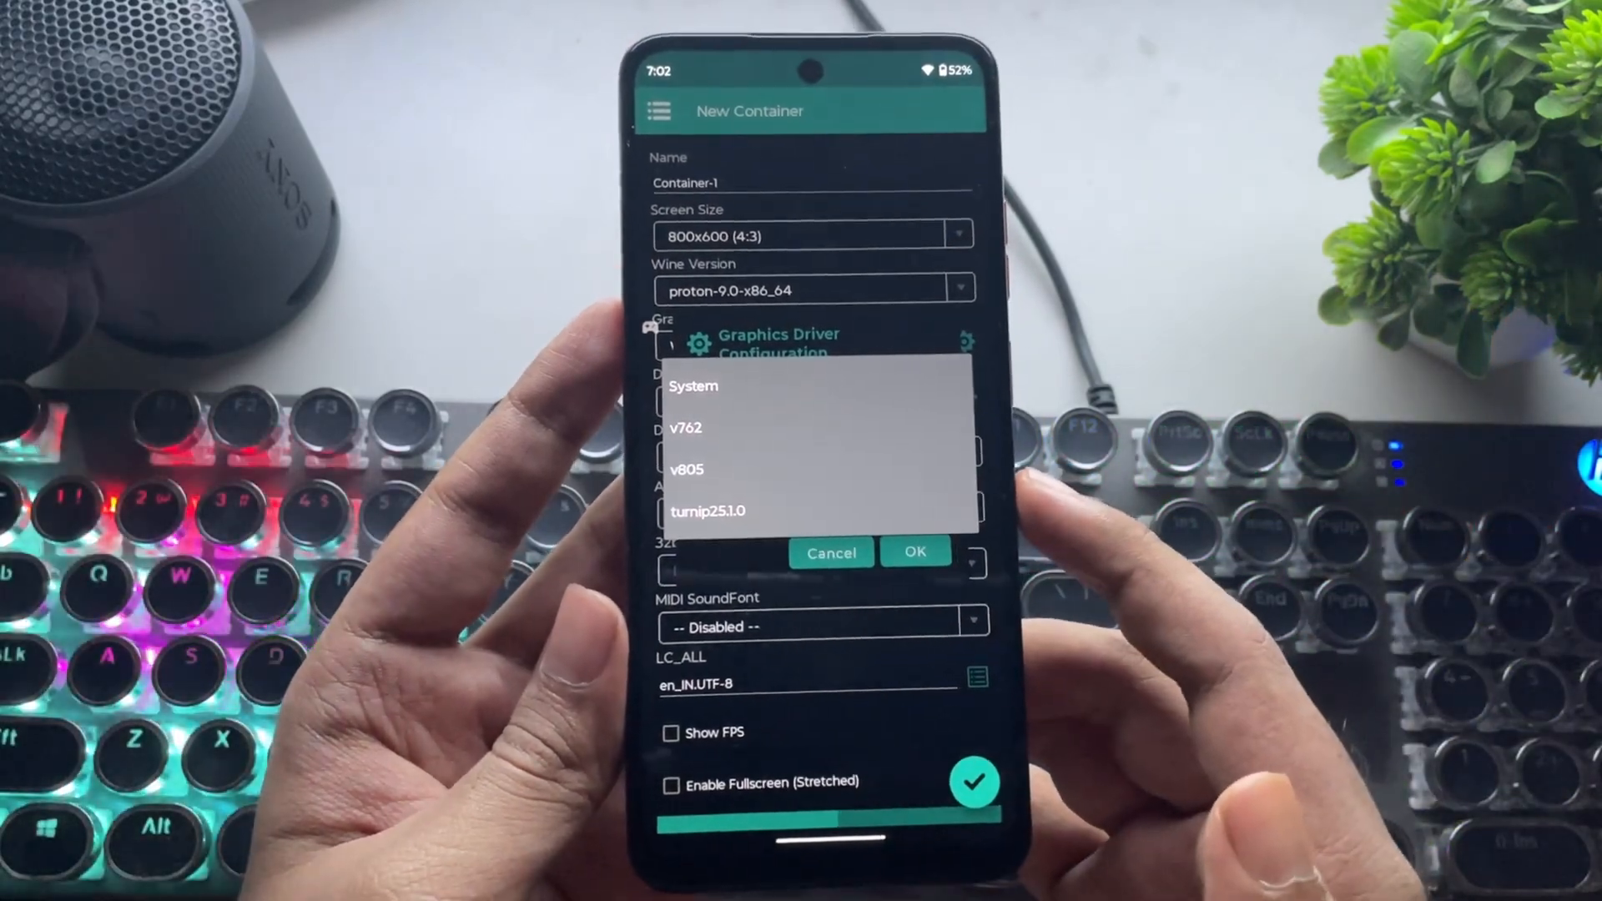
click(709, 510)
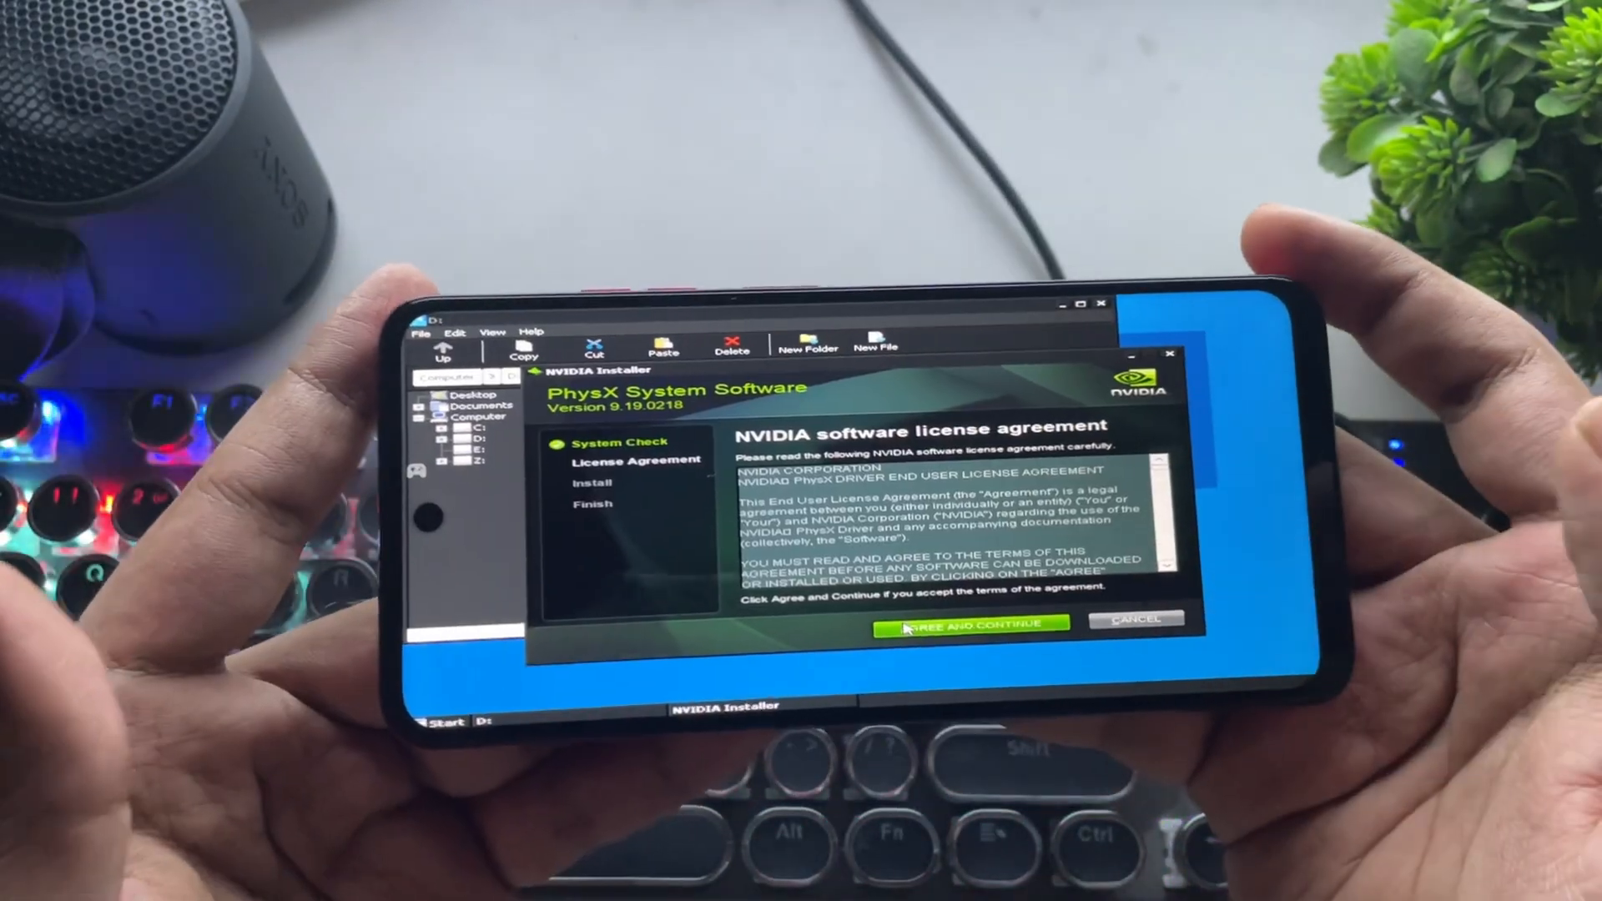
- Accept the PhysX license and open D:\Stray.v1.4.227
click(971, 624)
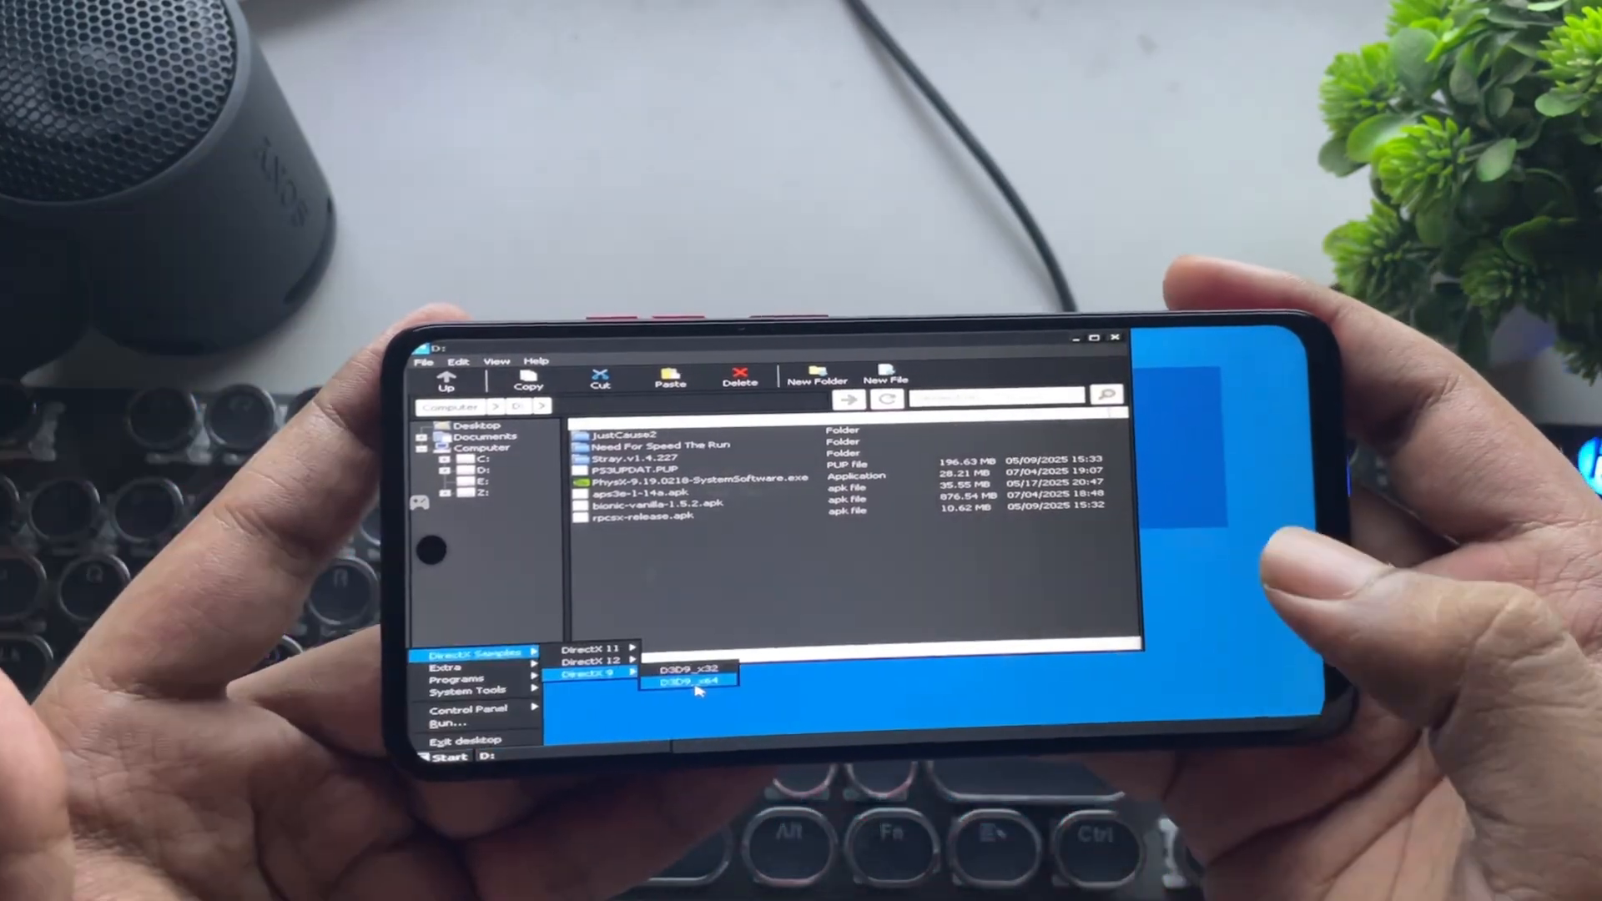
click(684, 679)
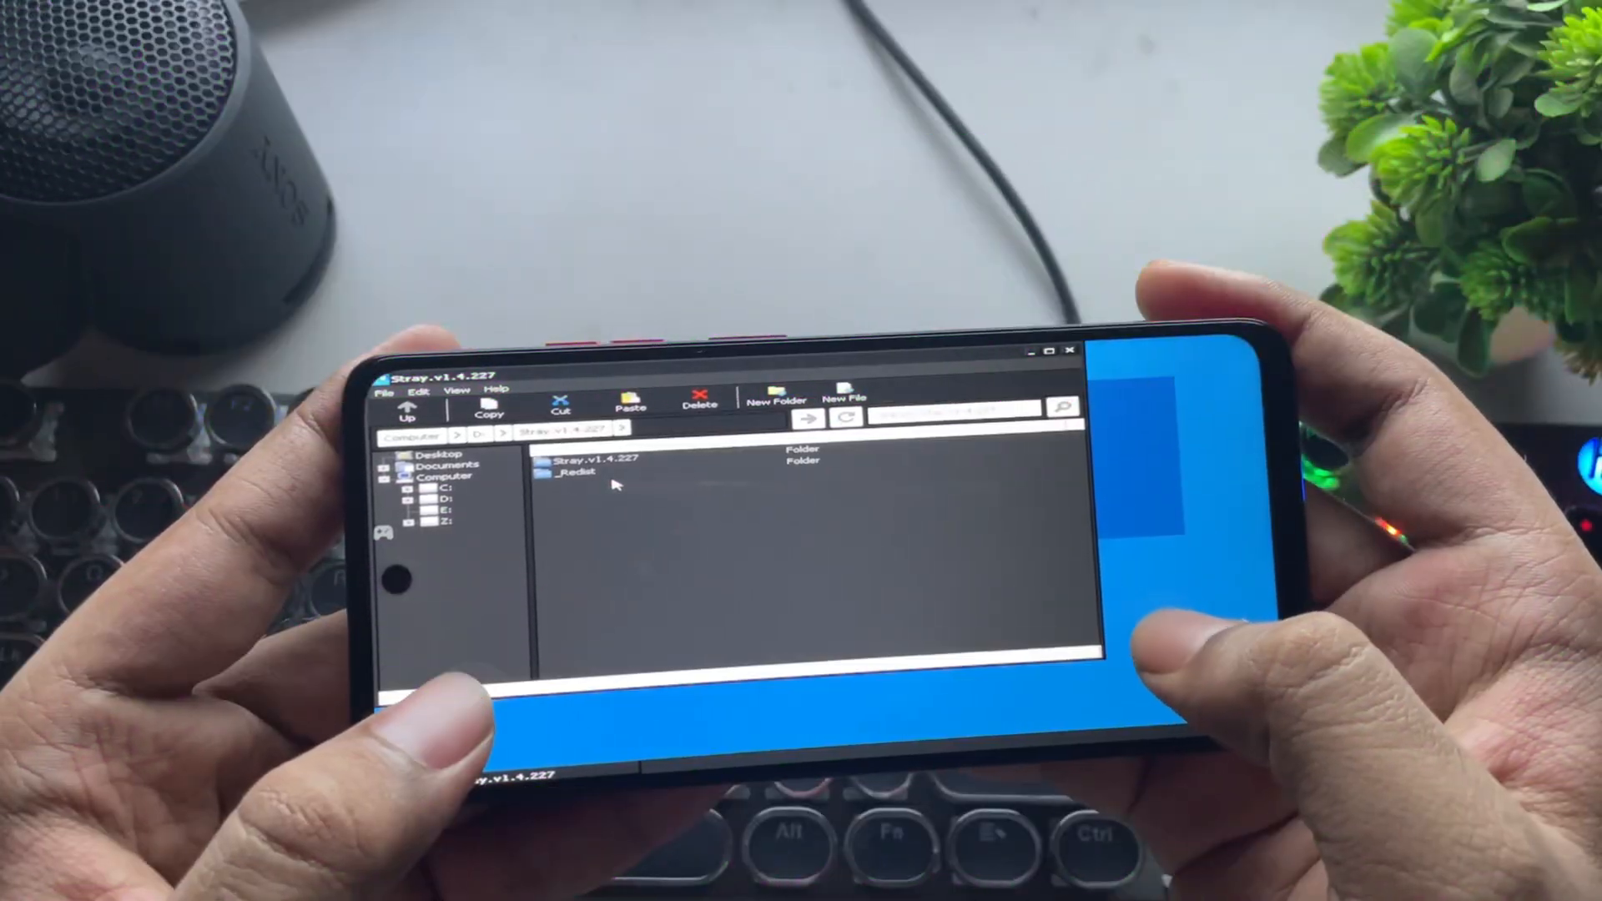
- Run Stray.exe from the inner game folder and set resolution scale to 50%
double_click(587, 457)
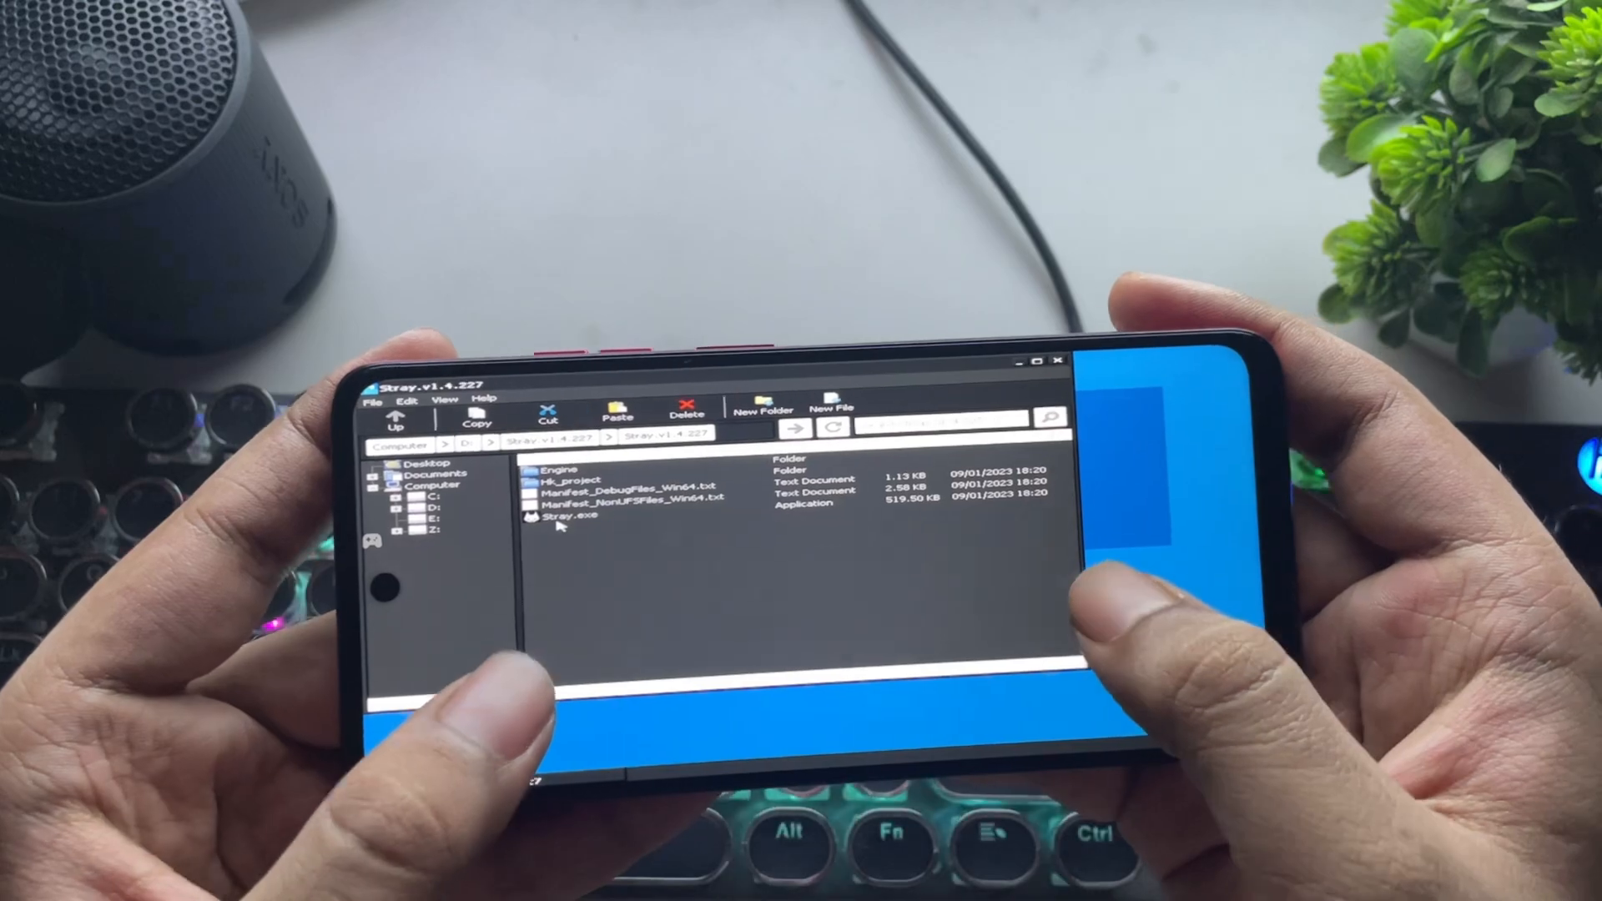
click(572, 514)
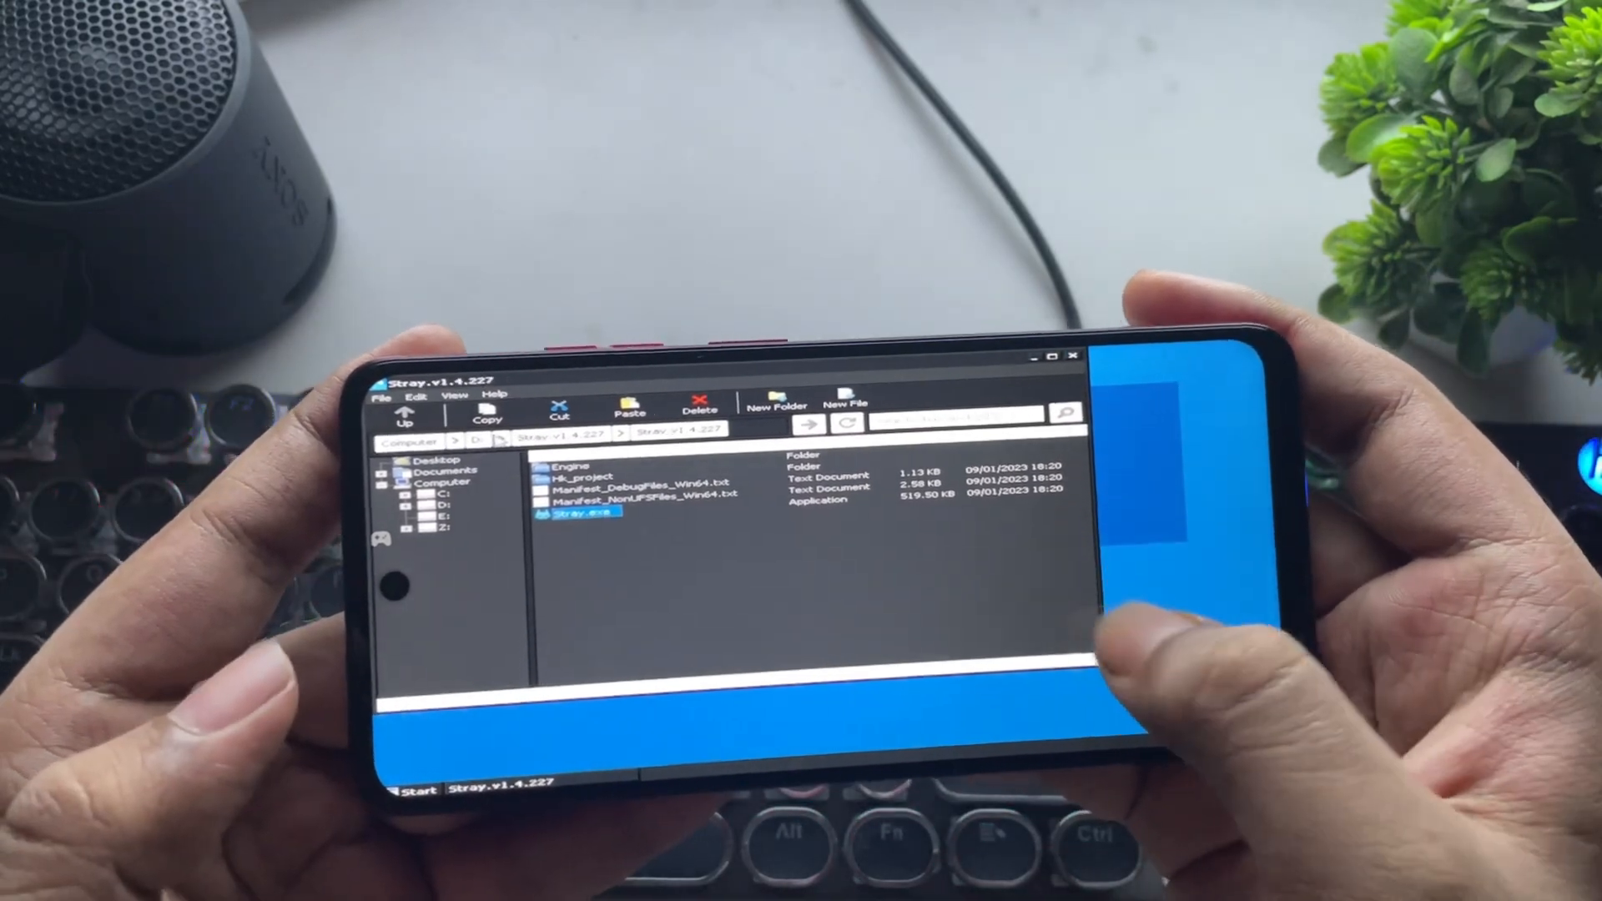
click(416, 397)
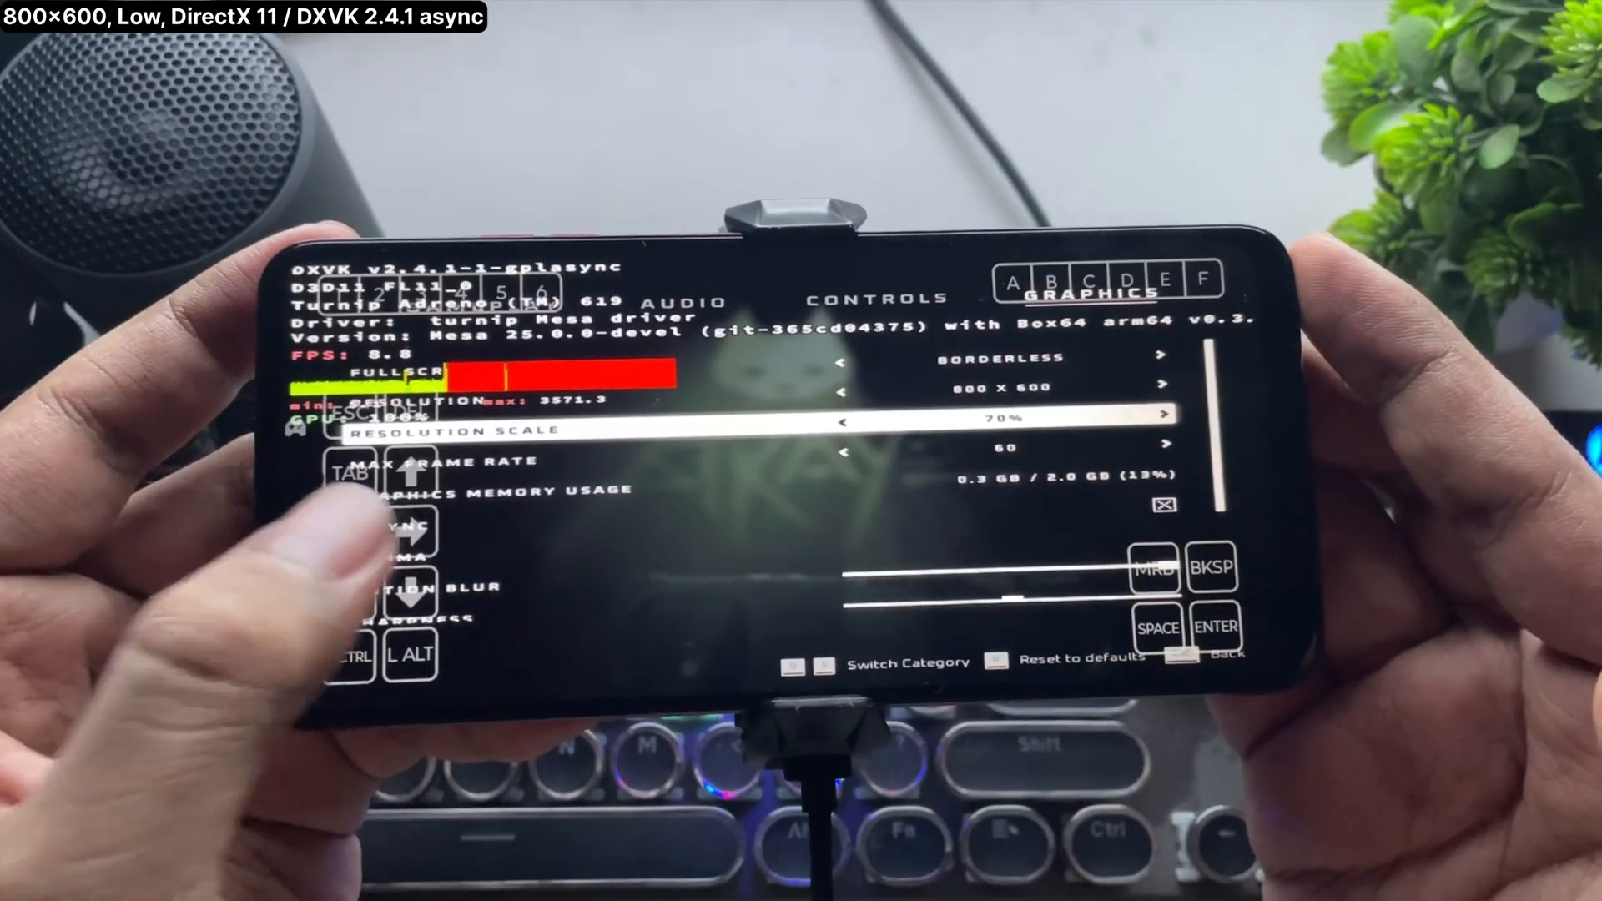
click(844, 423)
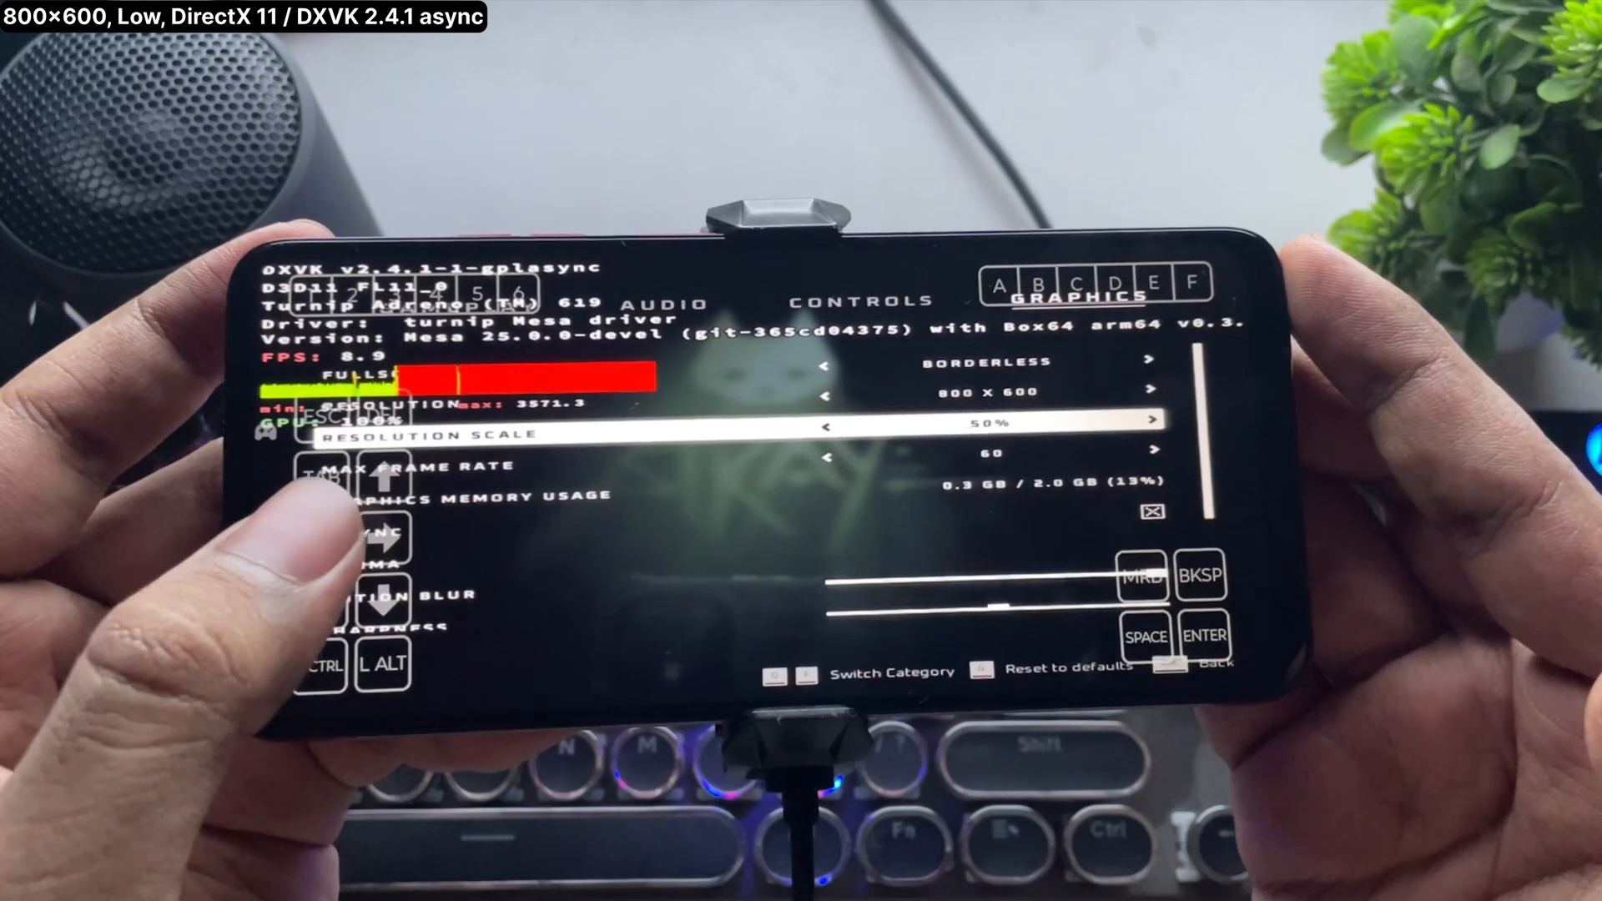